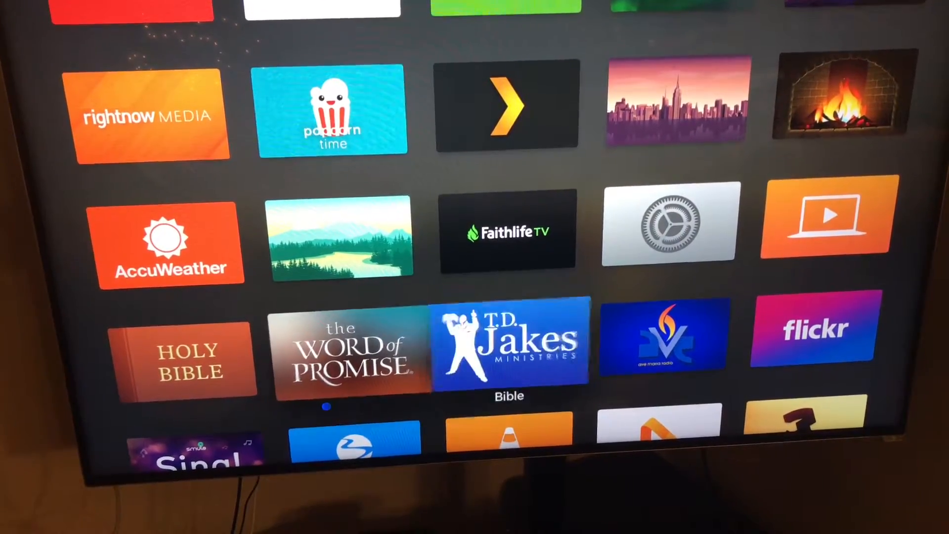
- Scroll down the home grid past the TED, VidAngel and Periscope rows to Fbk Photo
scroll(down, 3)
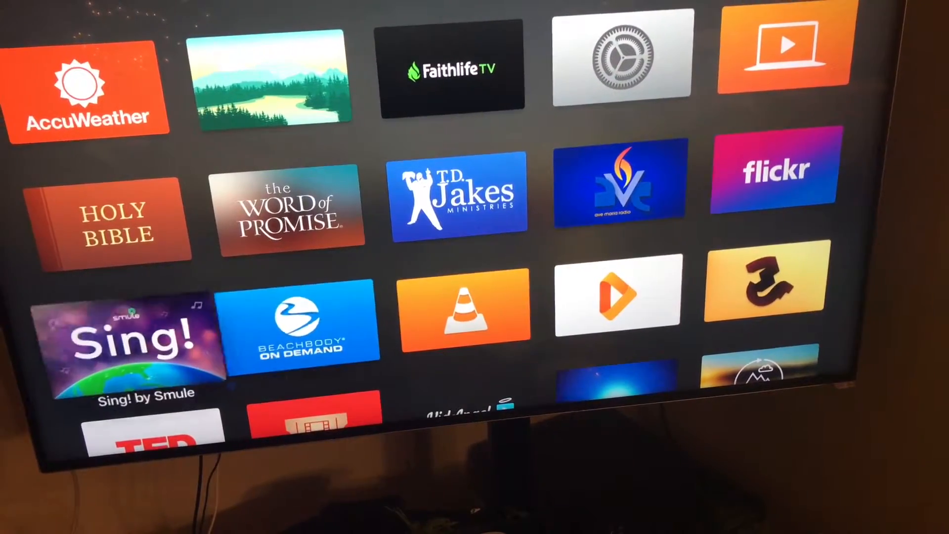
scroll(down, 3)
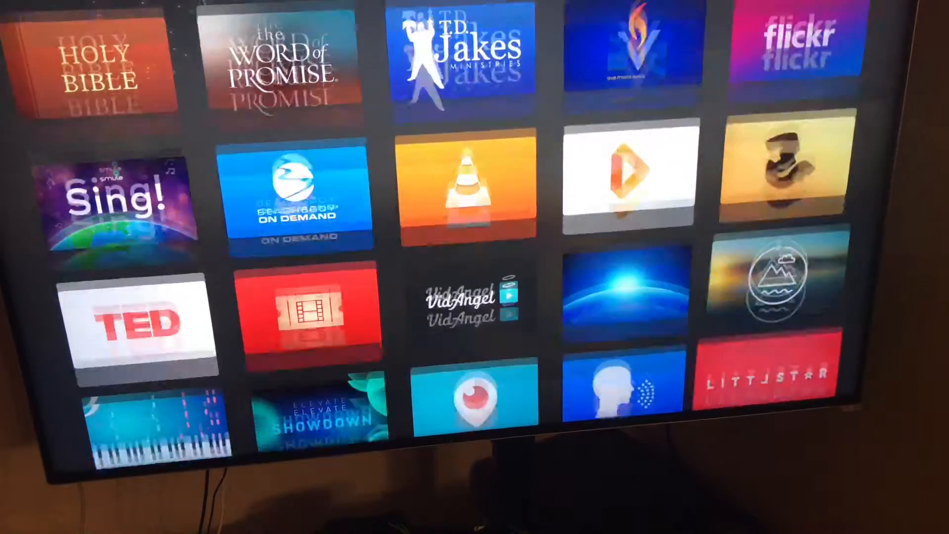
scroll(down, 3)
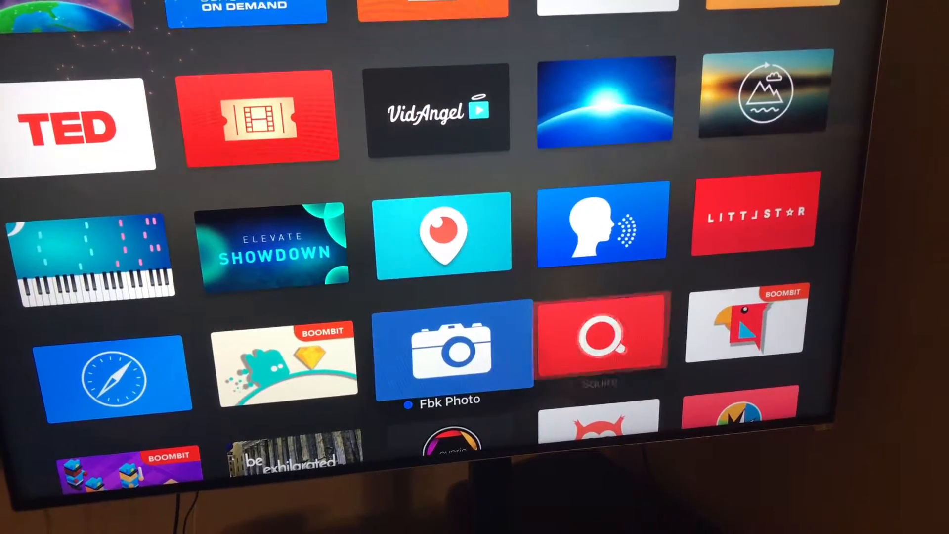
- Scroll down the grid through the Pandora, Crackle, vimeo and audiobooks rows to the news app
scroll(down, 3)
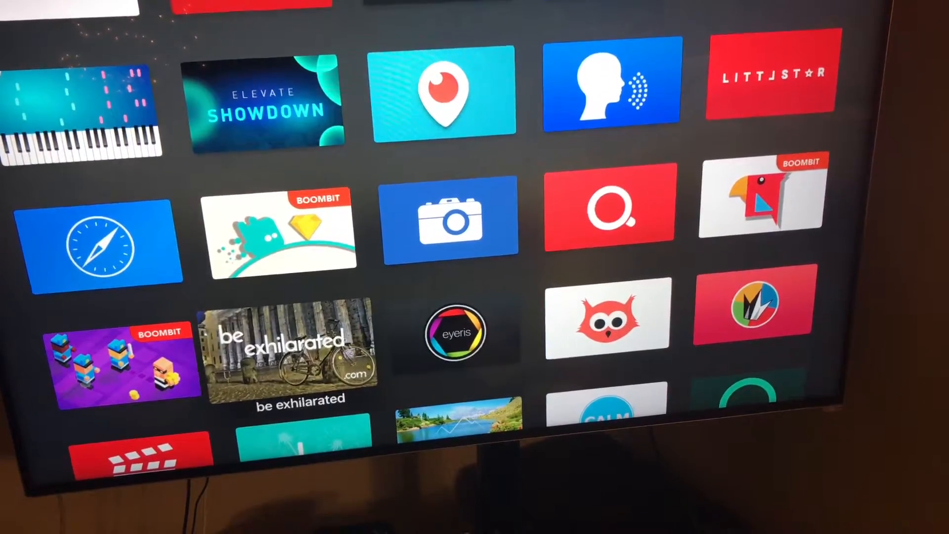
scroll(down, 3)
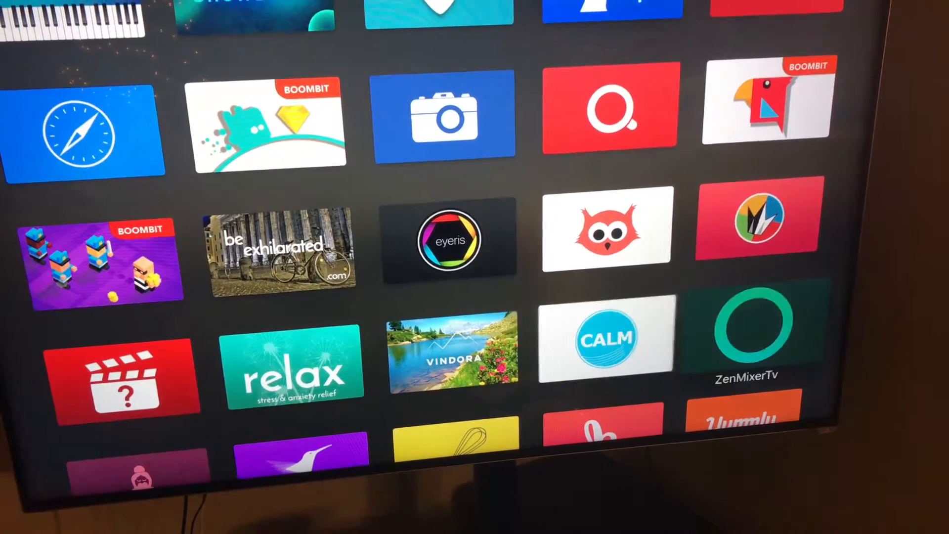
scroll(down, 3)
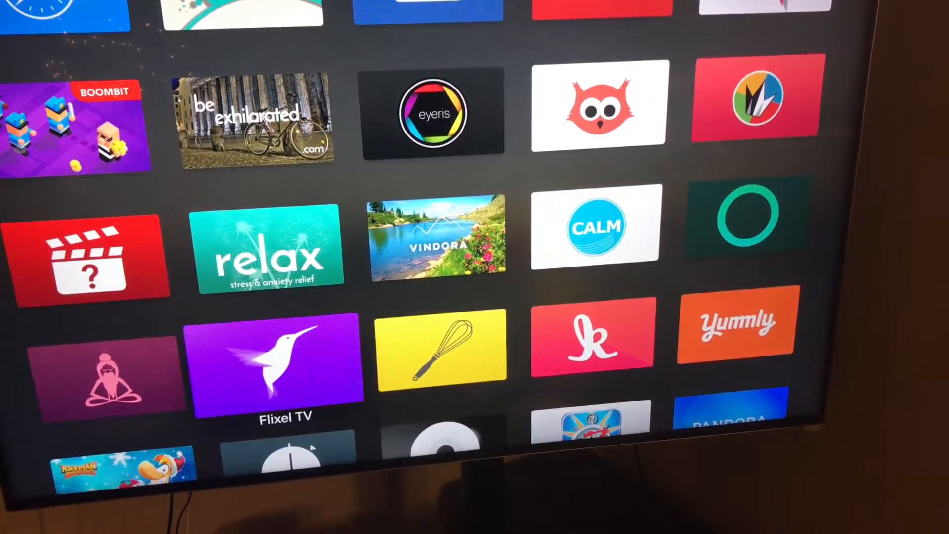
scroll(down, 3)
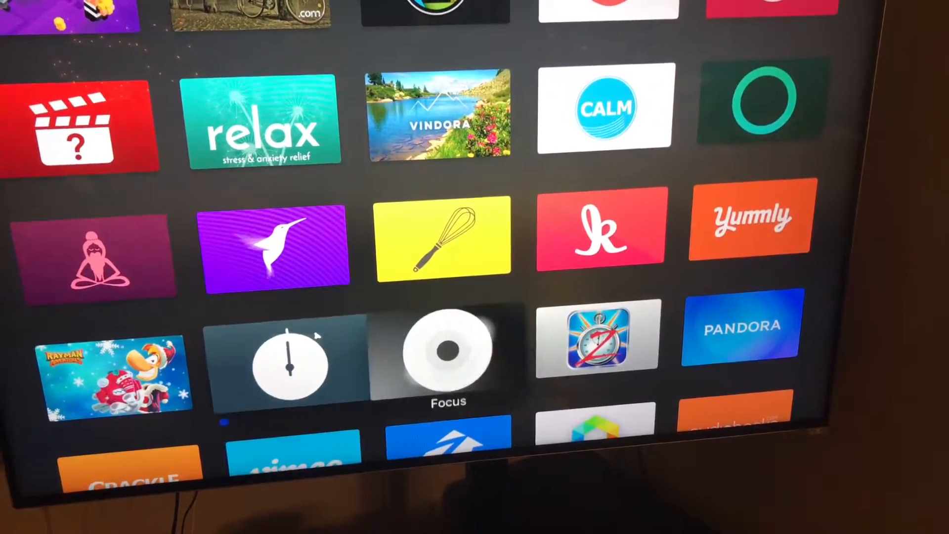
scroll(down, 3)
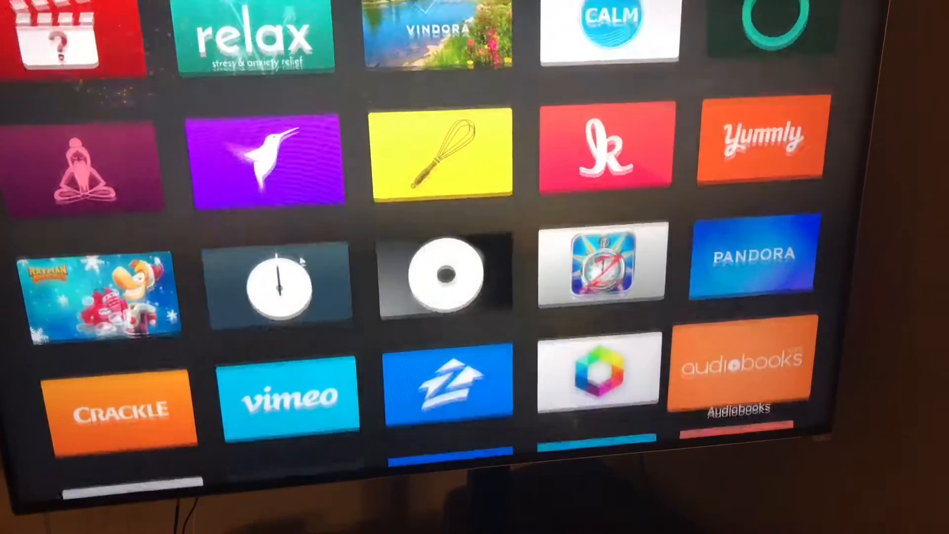
scroll(down, 3)
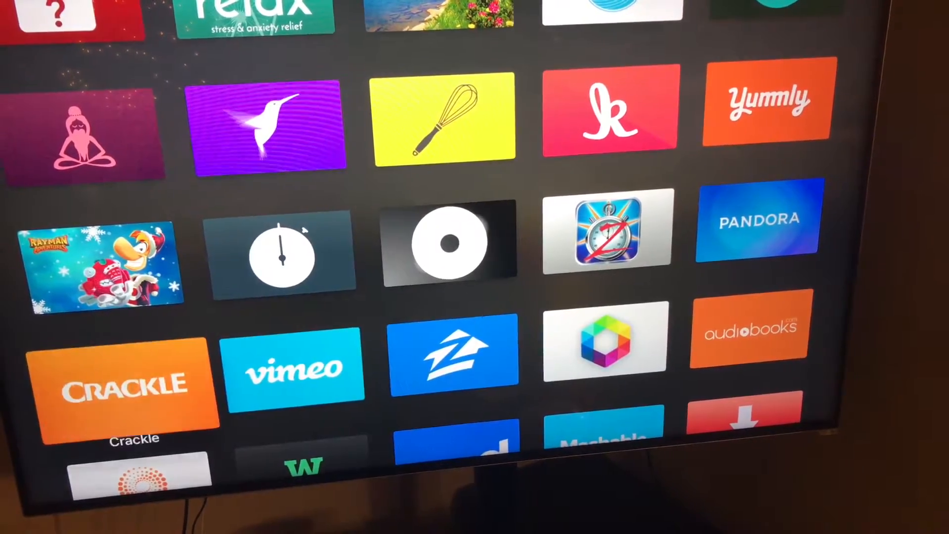
scroll(down, 3)
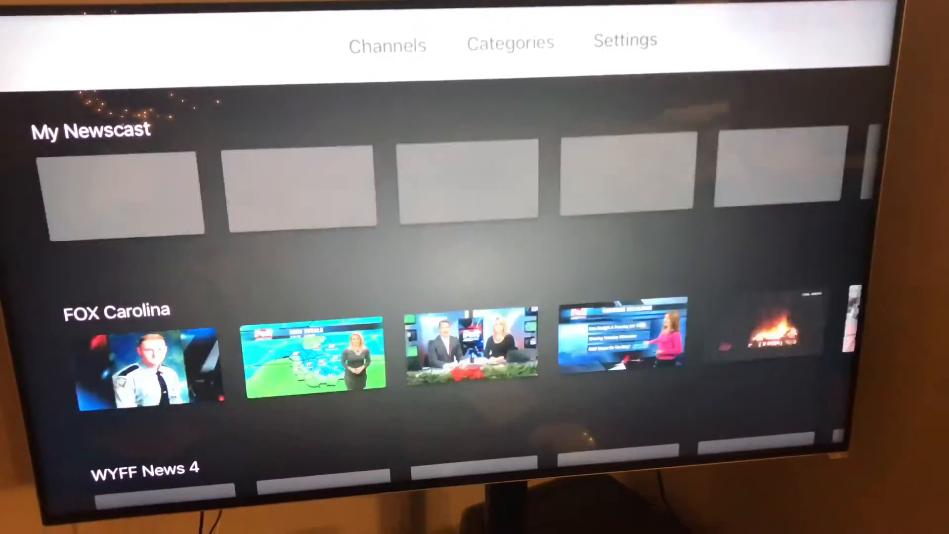
- Browse the news app's My Newscast, FOX Carolina and WYFF News 4 rows and back up
scroll(down, 3)
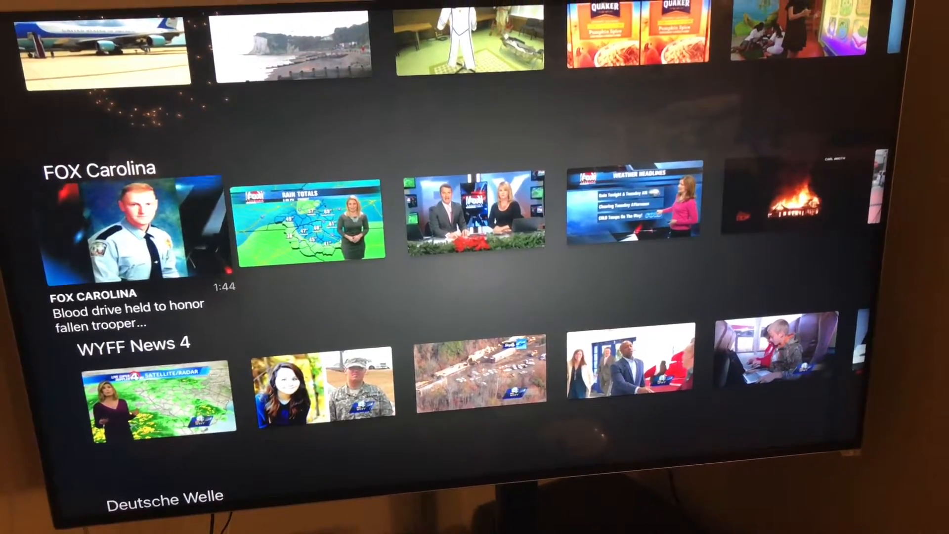
scroll(up, 3)
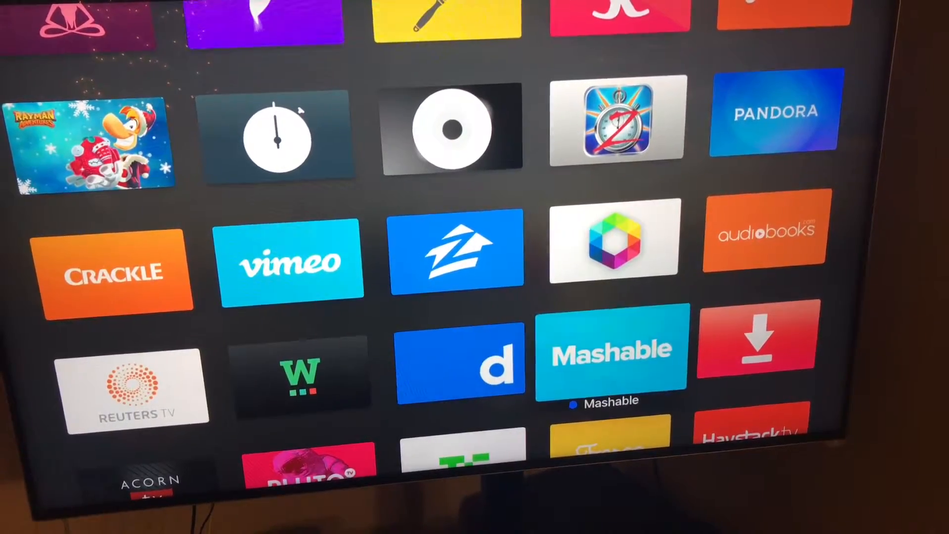
- Scroll down past Mashable and launch Reuters TV from the home grid
scroll(down, 3)
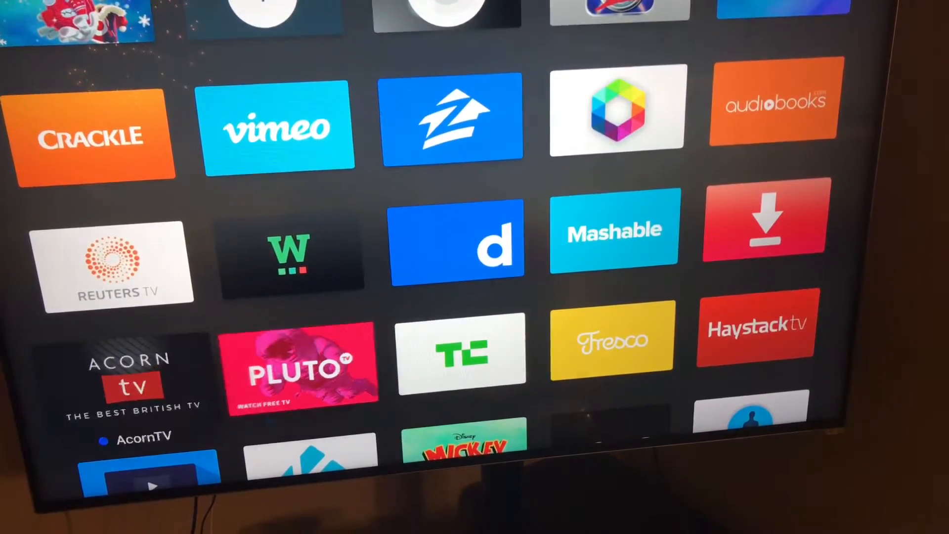
scroll(down, 3)
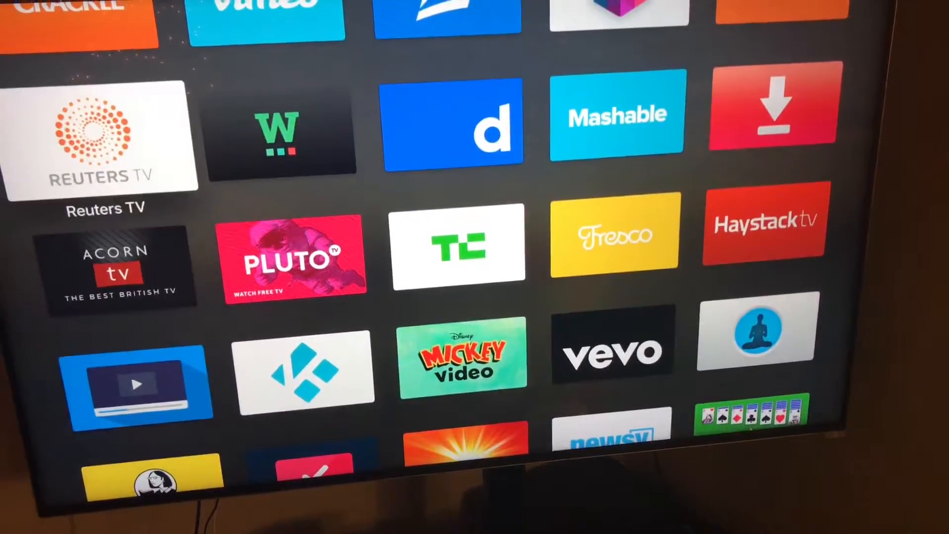
click(100, 138)
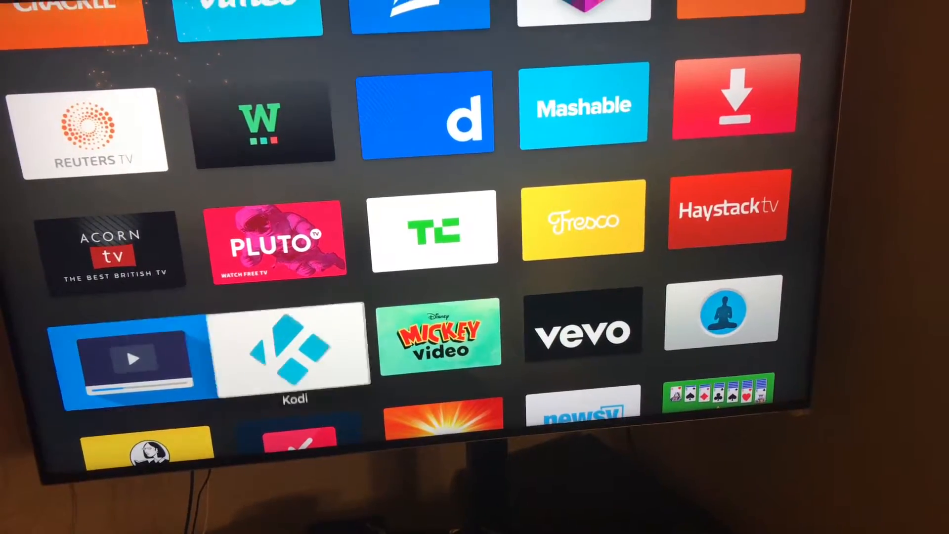
- Launch Kodi briefly, then scroll down to the Lynda.com and 2048 rows and launch Photone
click(295, 357)
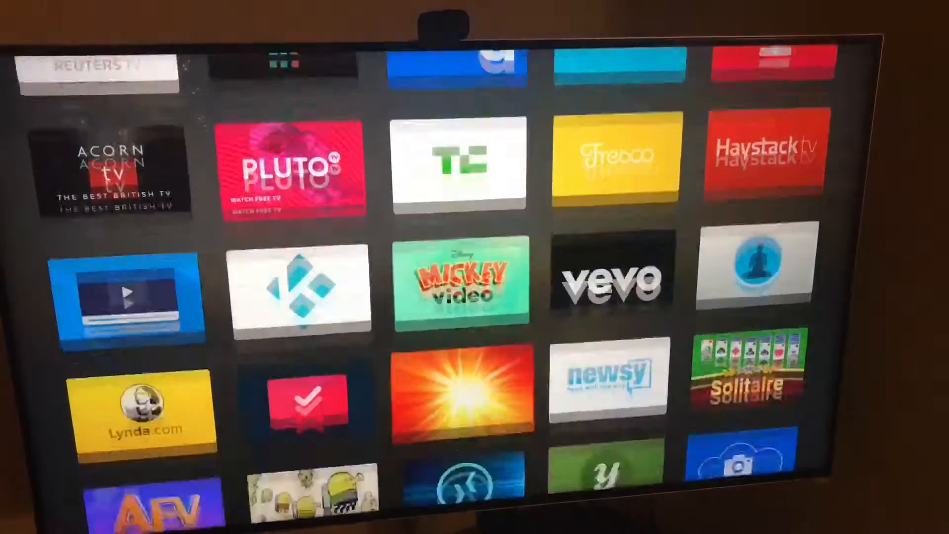
scroll(down, 3)
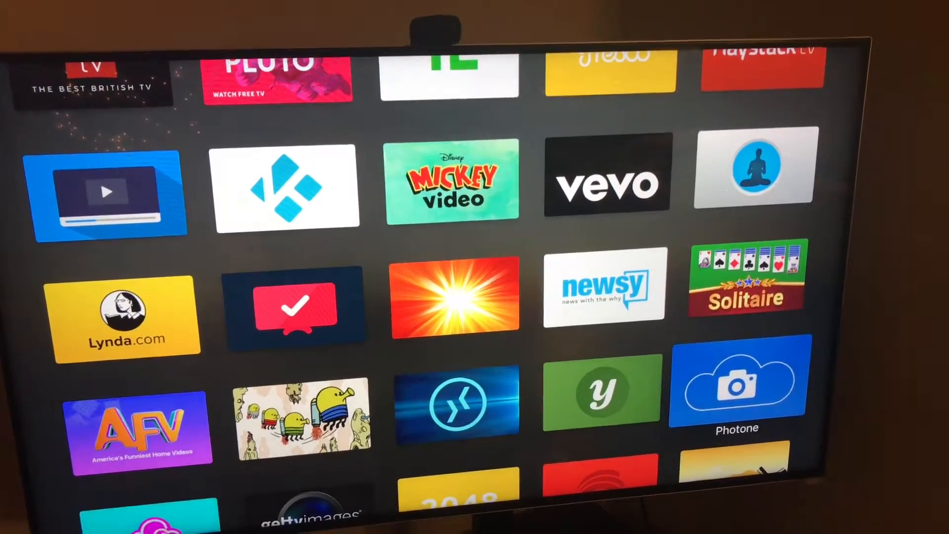
scroll(down, 3)
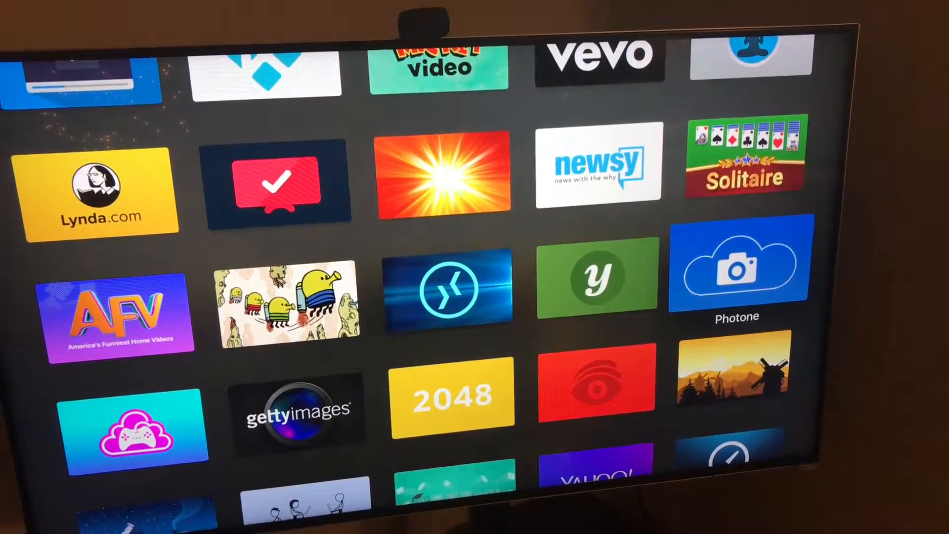
click(738, 280)
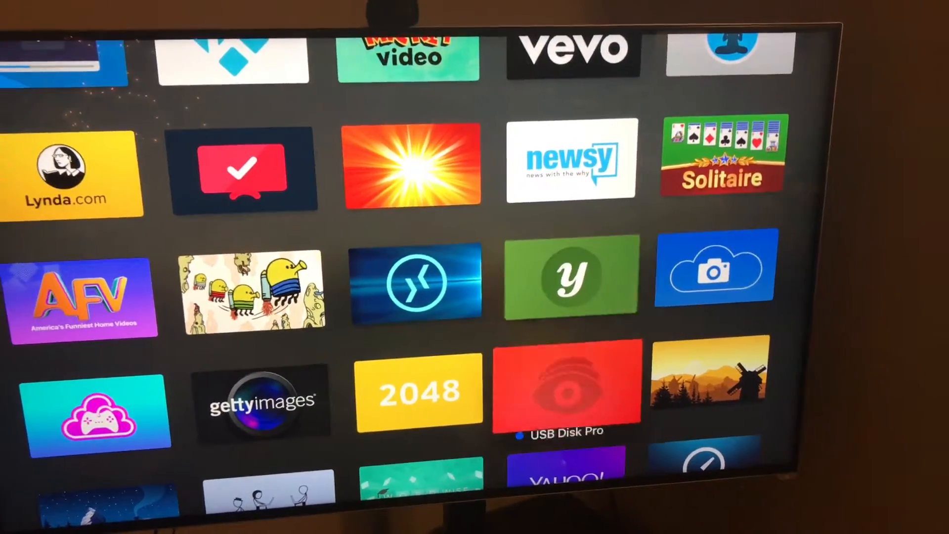
- Launch USB Disk Pro briefly, scroll down and launch EasyCloud
scroll(down, 3)
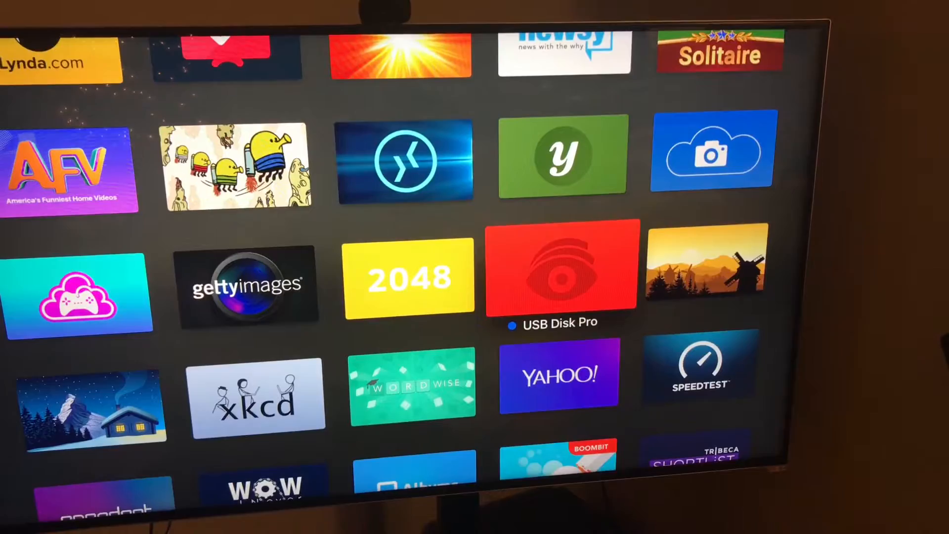
click(559, 273)
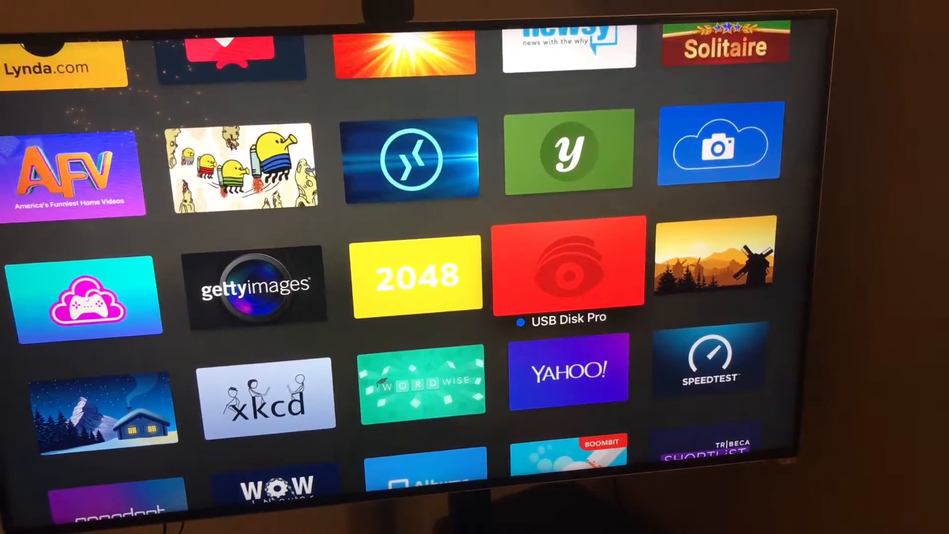
scroll(down, 3)
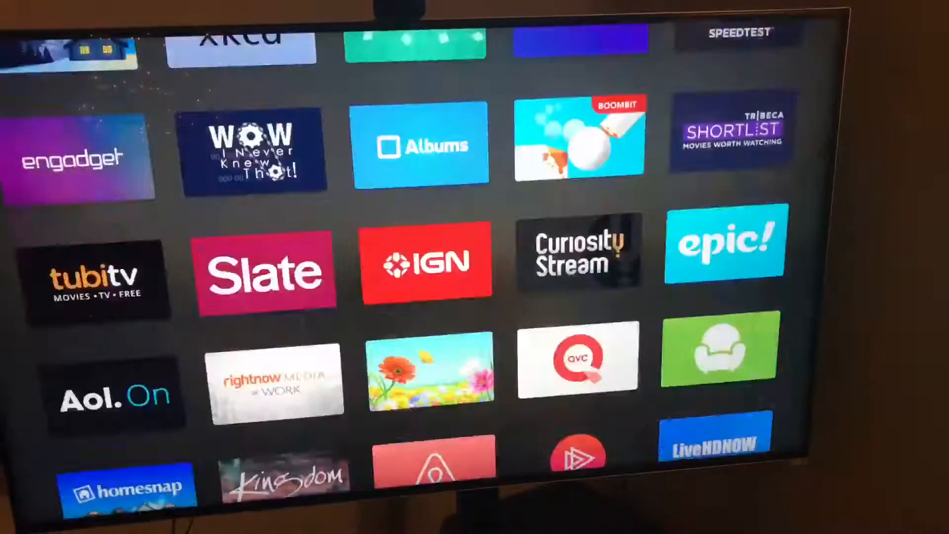
scroll(down, 3)
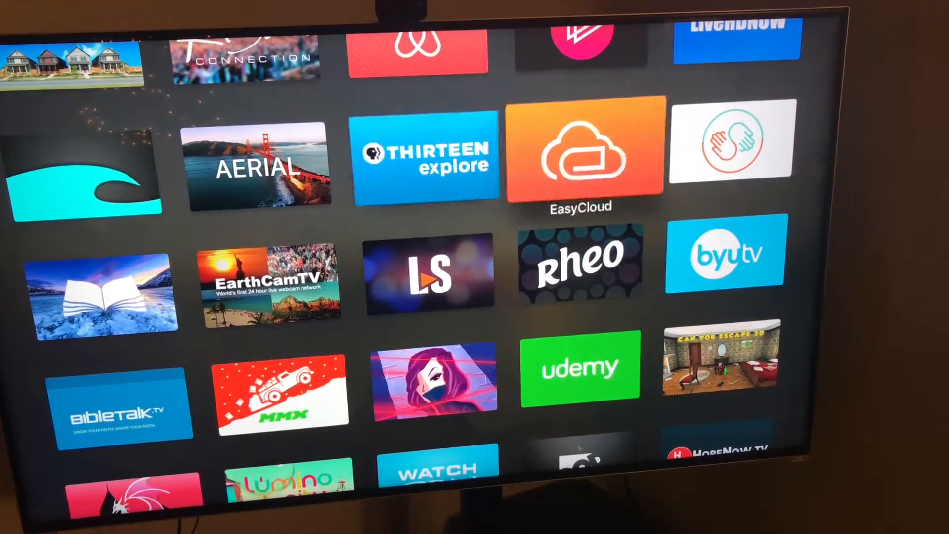
click(580, 155)
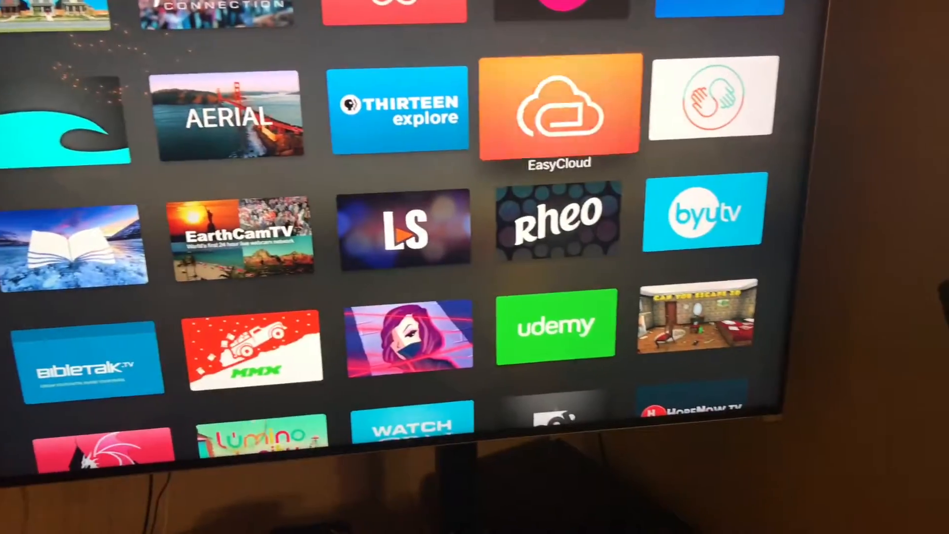
- Scroll far down the home grid to the rows with Zen and Christian Cinema
scroll(down, 3)
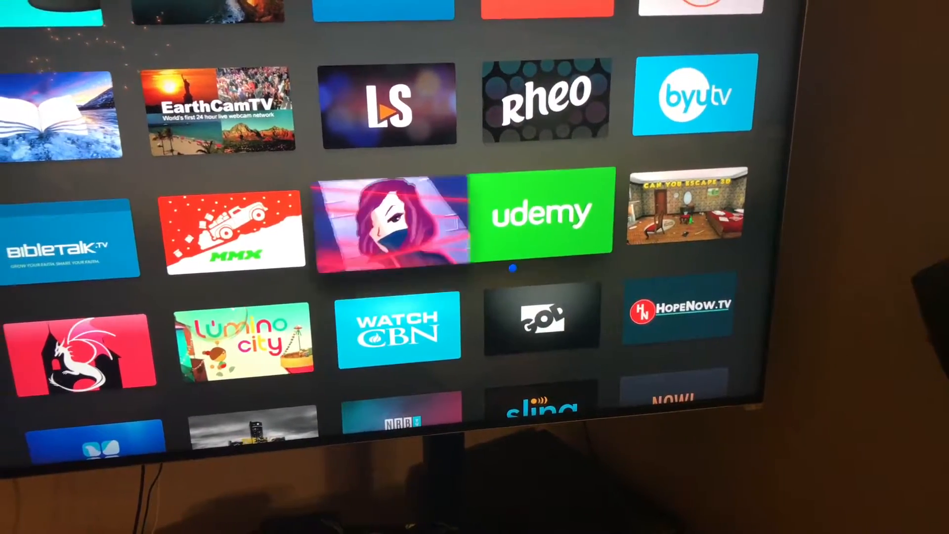
scroll(down, 3)
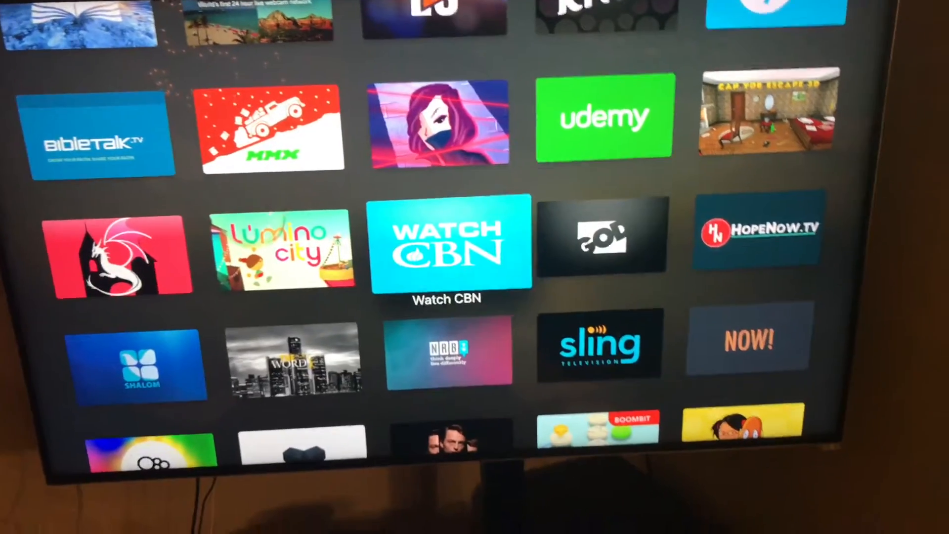
scroll(down, 3)
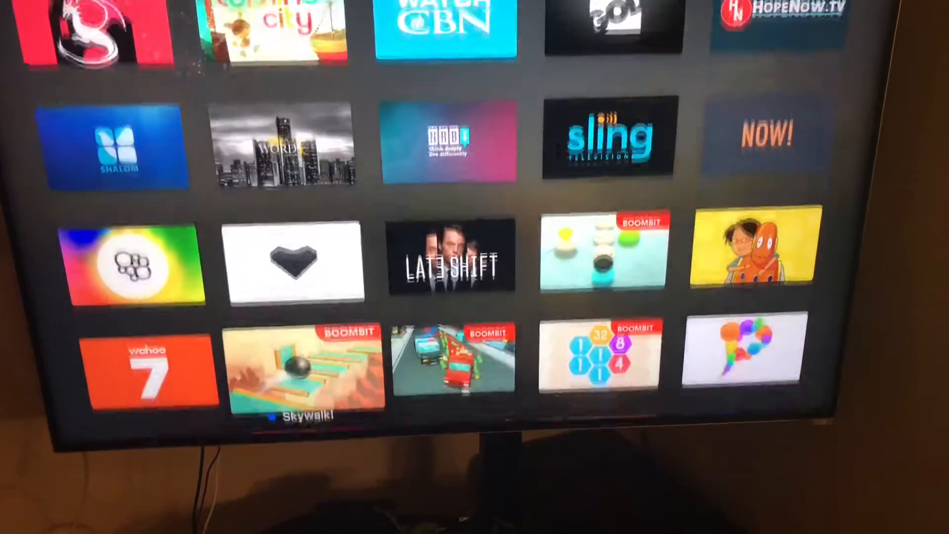
scroll(down, 3)
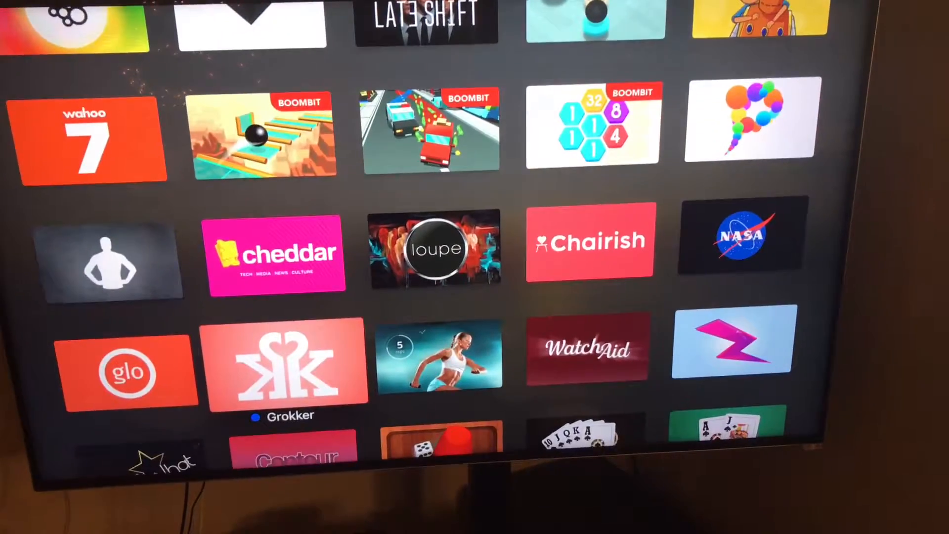
scroll(down, 3)
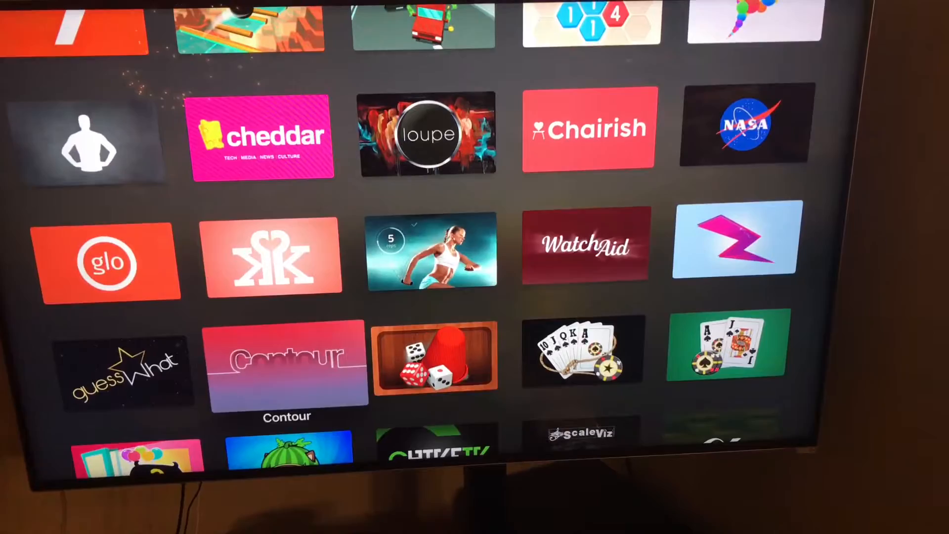
scroll(down, 3)
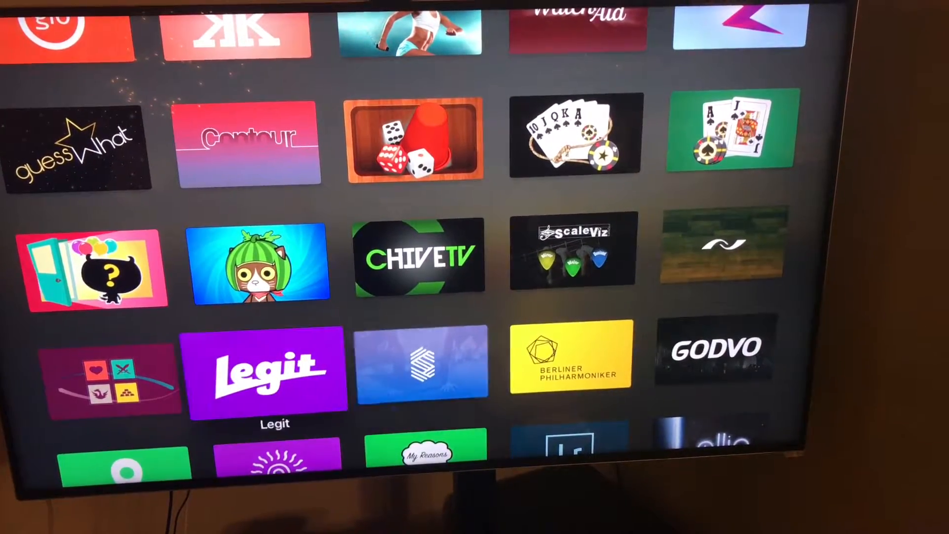
scroll(down, 3)
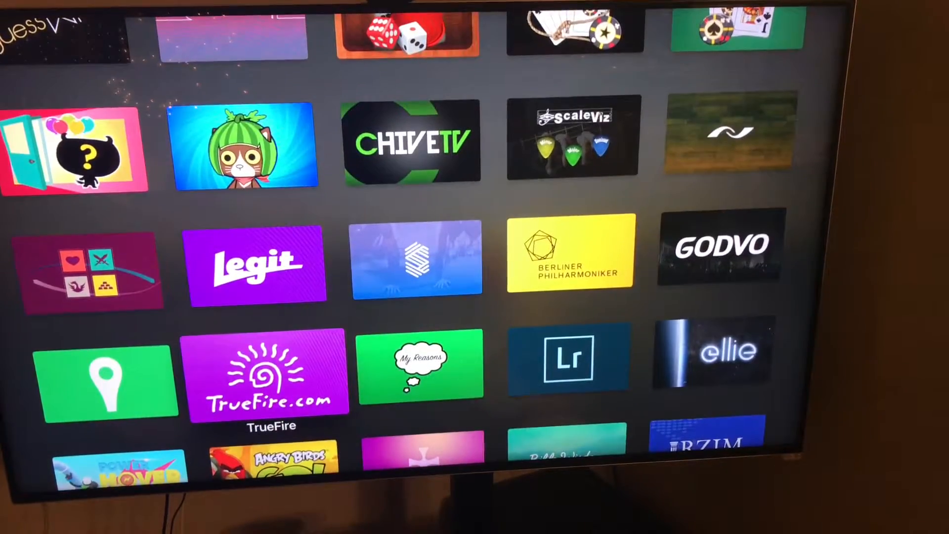
scroll(down, 3)
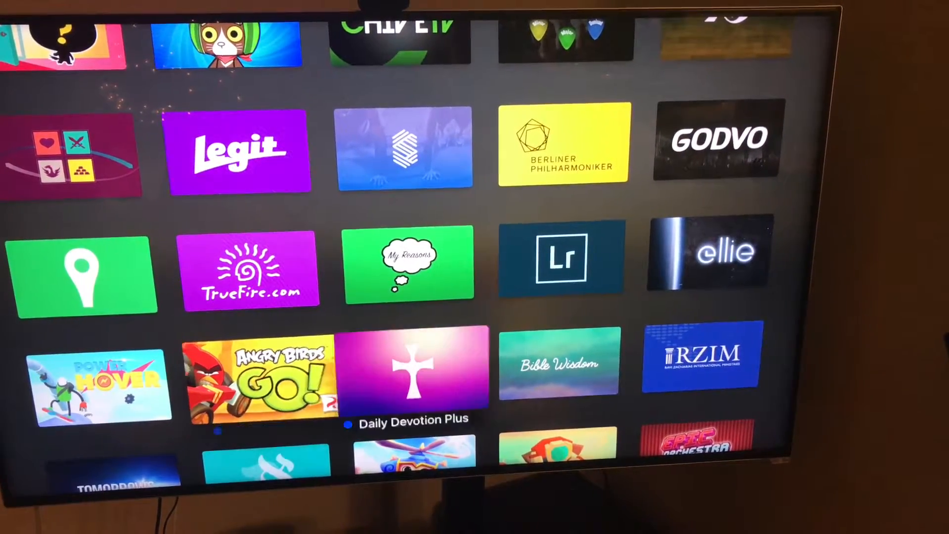
scroll(down, 3)
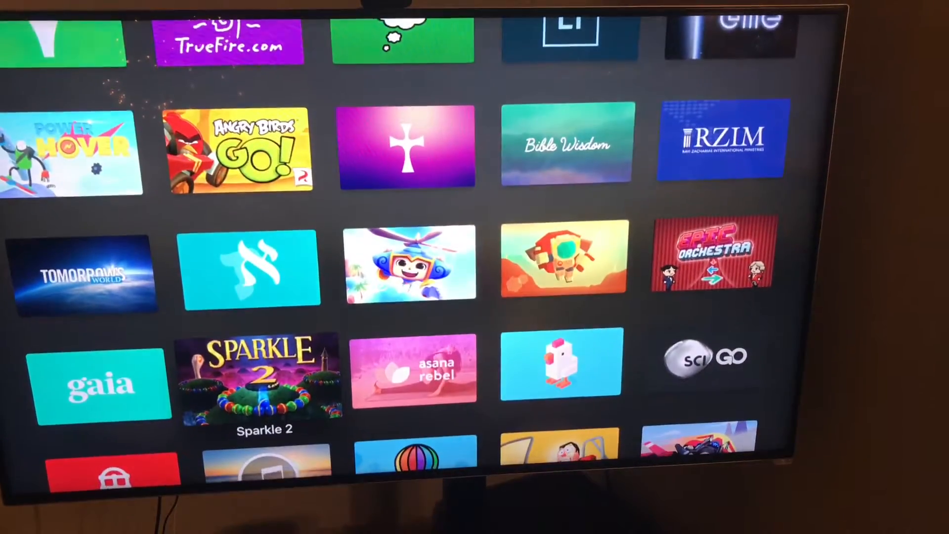
scroll(down, 3)
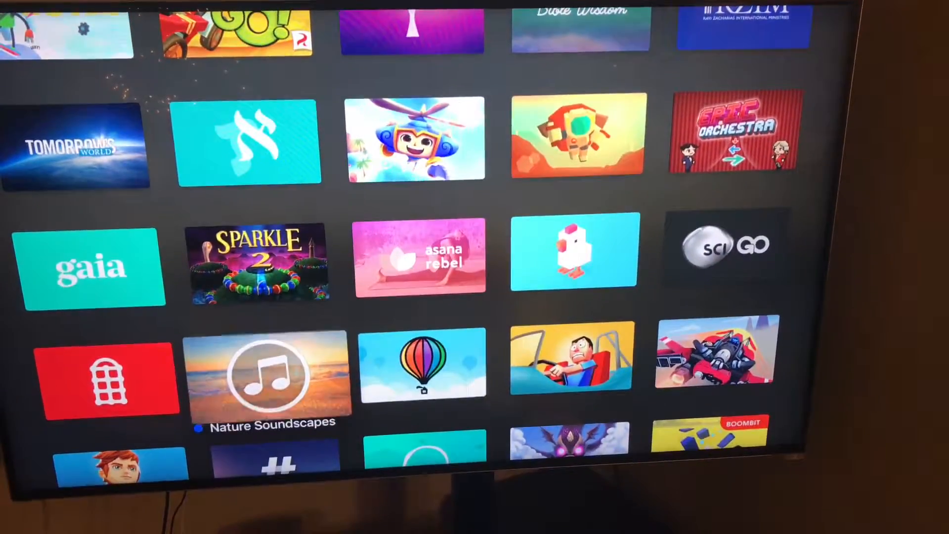
scroll(down, 3)
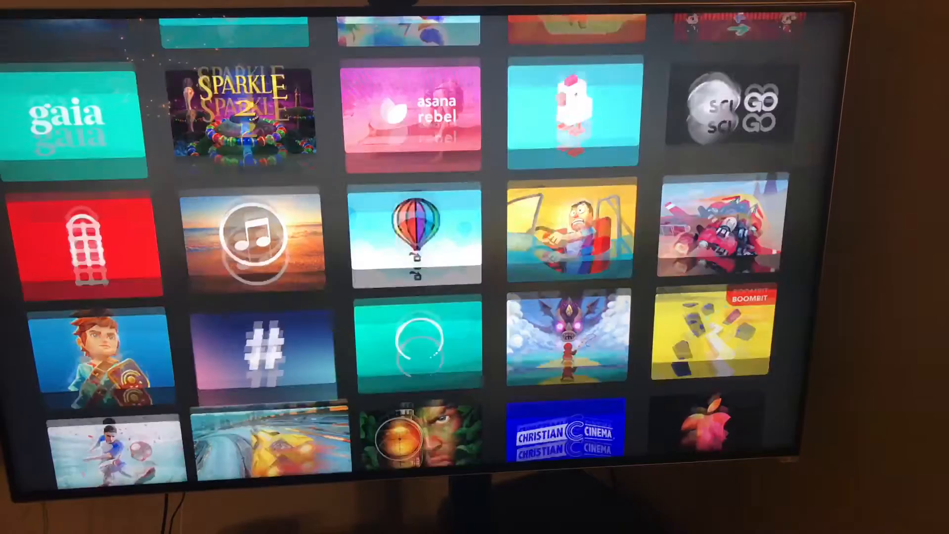
scroll(down, 3)
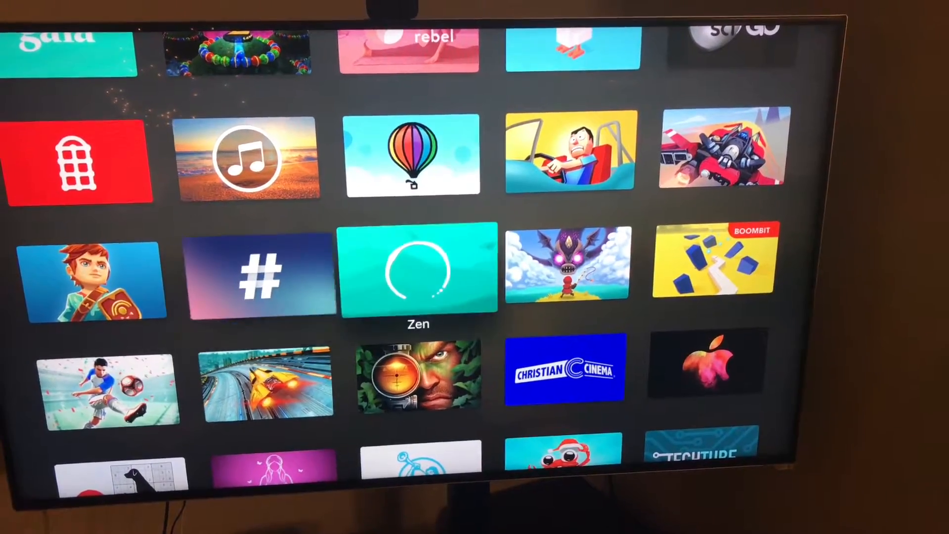
scroll(down, 3)
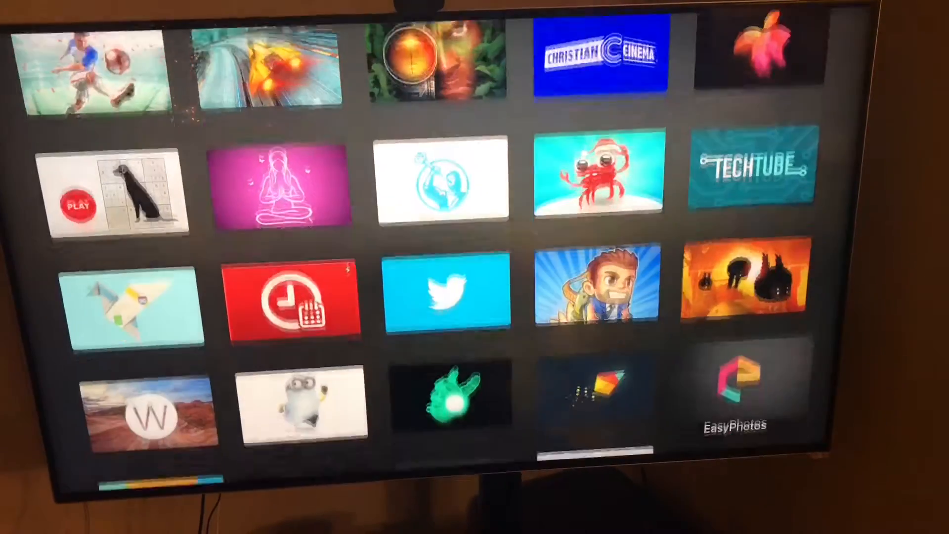
- Scroll down past the Zen row to the Twitter, TechTube and EasyPhotos rows
scroll(down, 3)
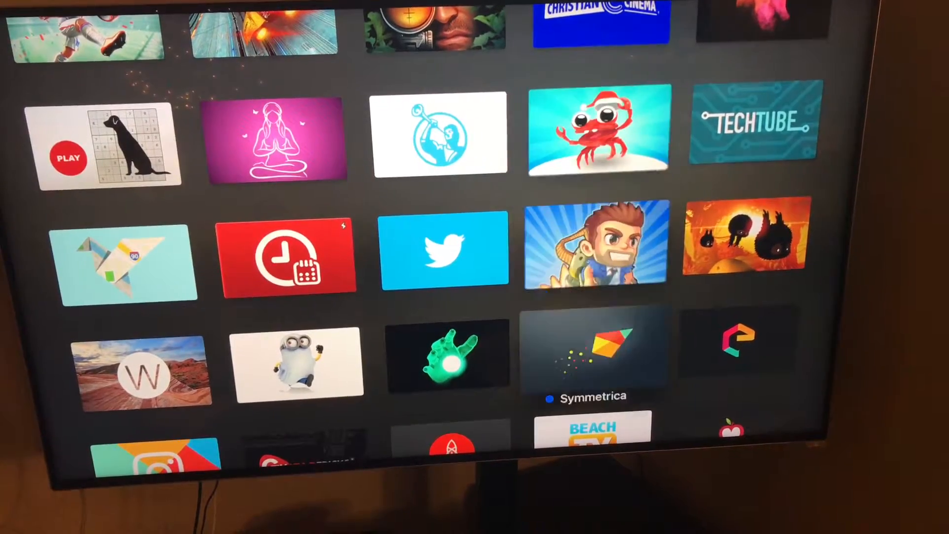
scroll(down, 3)
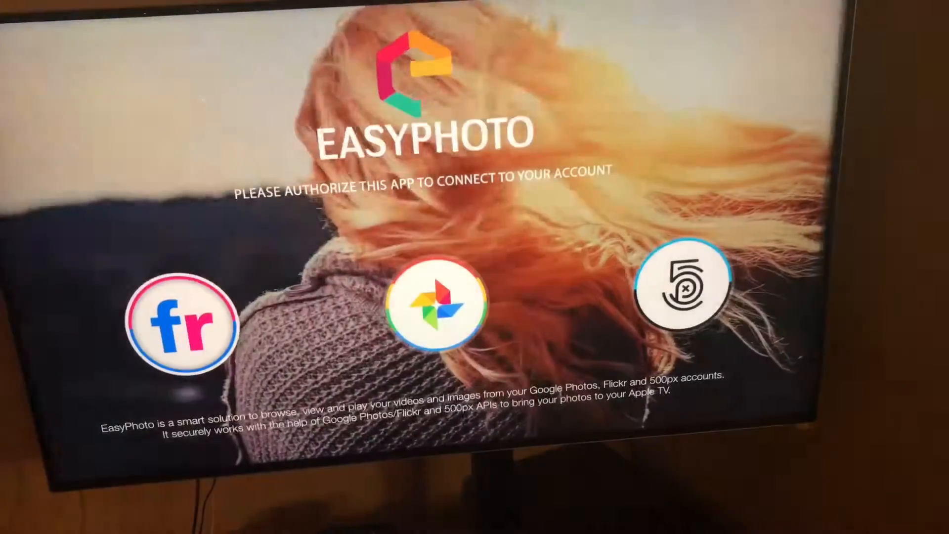
- Launch EasyPhotos to view its Flickr/Google Photos/500px authorization screen
click(441, 307)
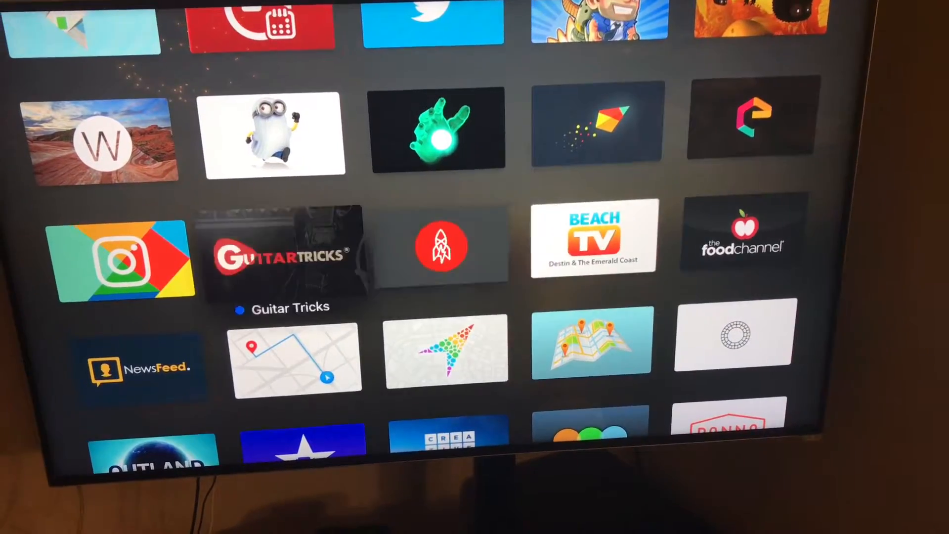
- Scroll down to the Infuse and StubHub rows, then back toward Legit and GODVO
scroll(down, 3)
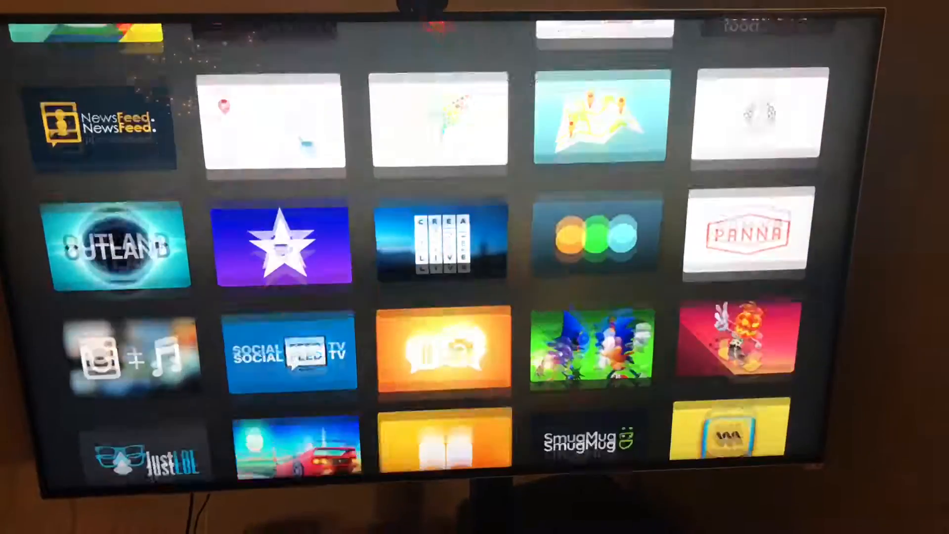
scroll(down, 3)
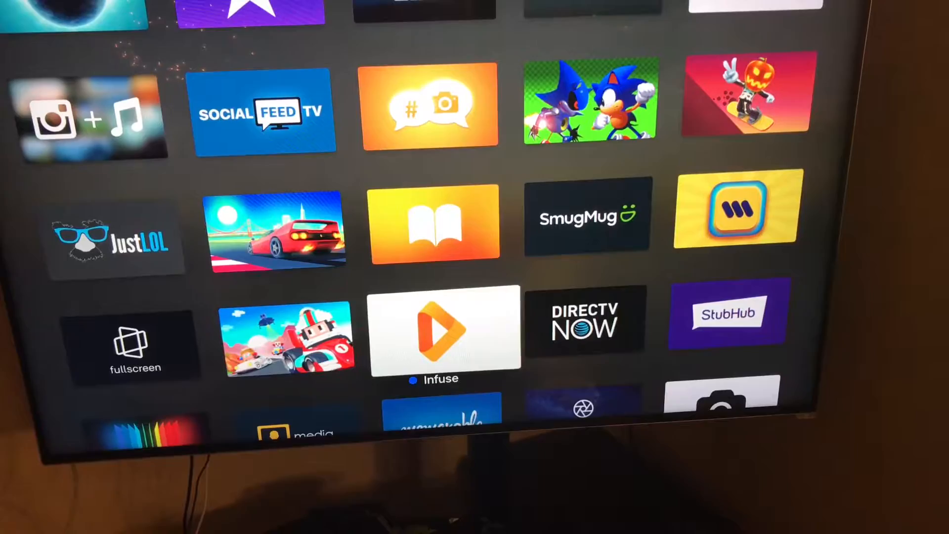
scroll(down, 3)
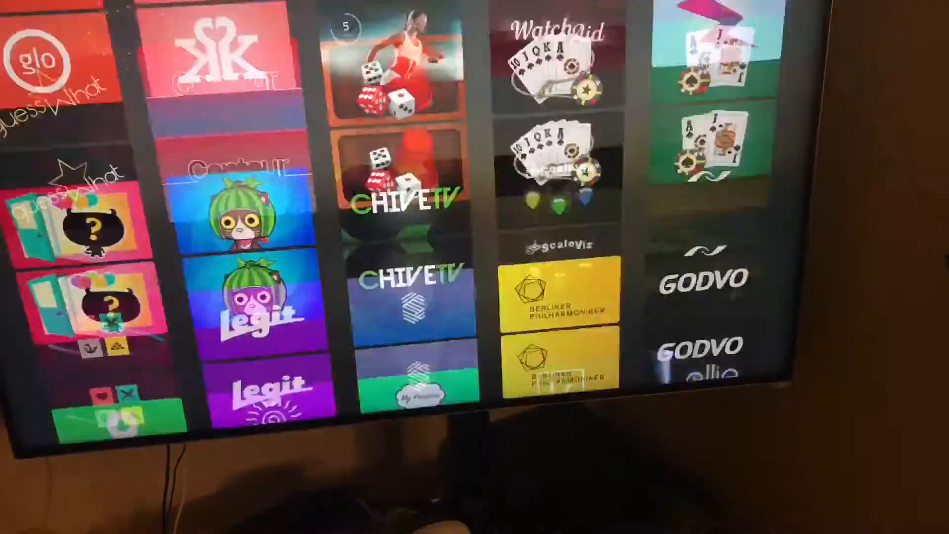
- Scroll back up the grid to the top rows with YouTube and Netflix
scroll(down, 3)
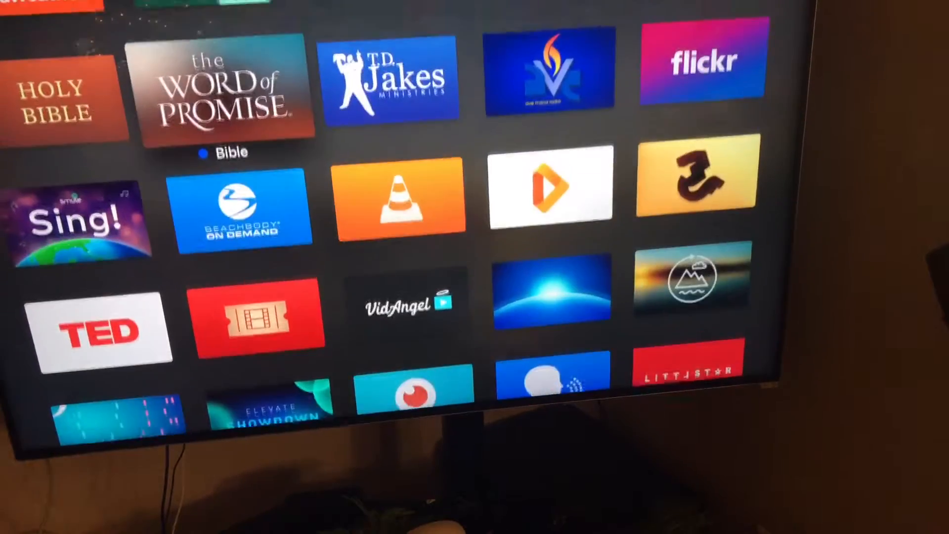
scroll(up, 3)
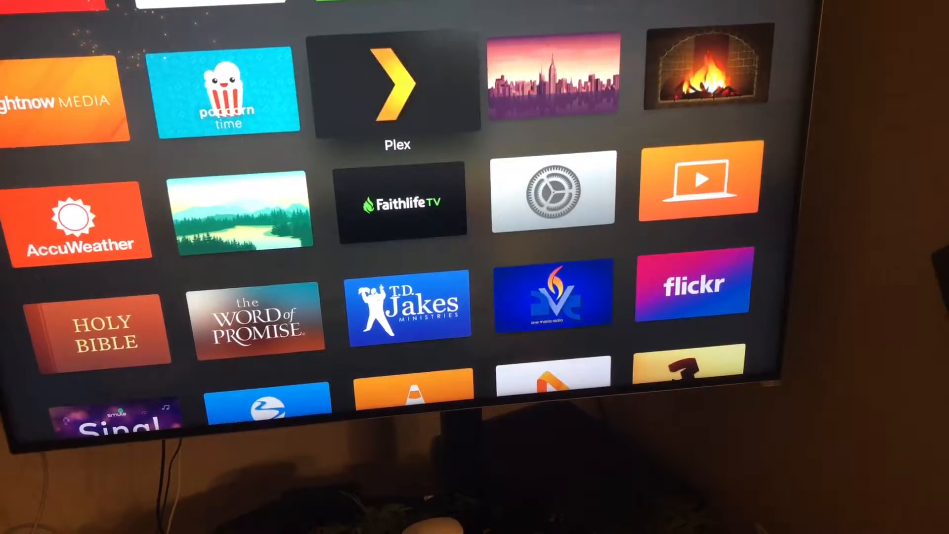
scroll(up, 3)
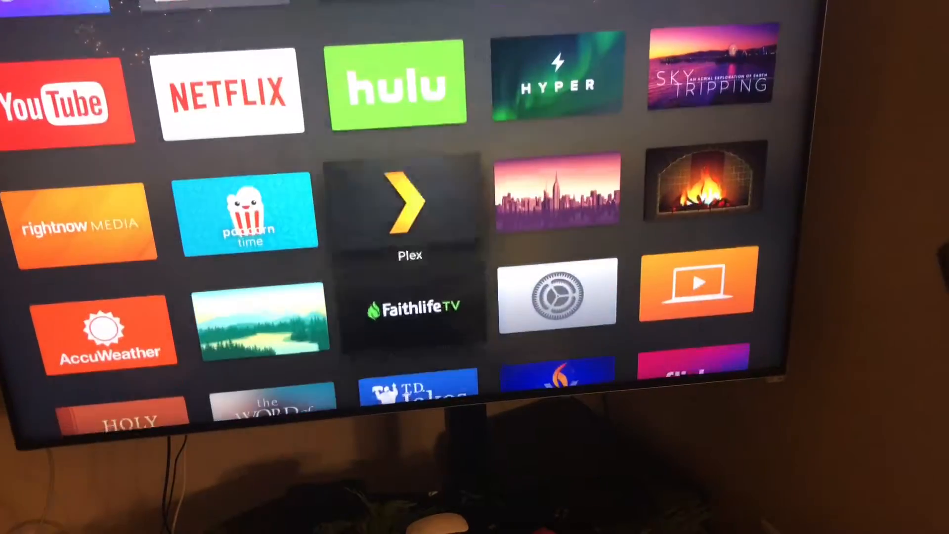
scroll(up, 3)
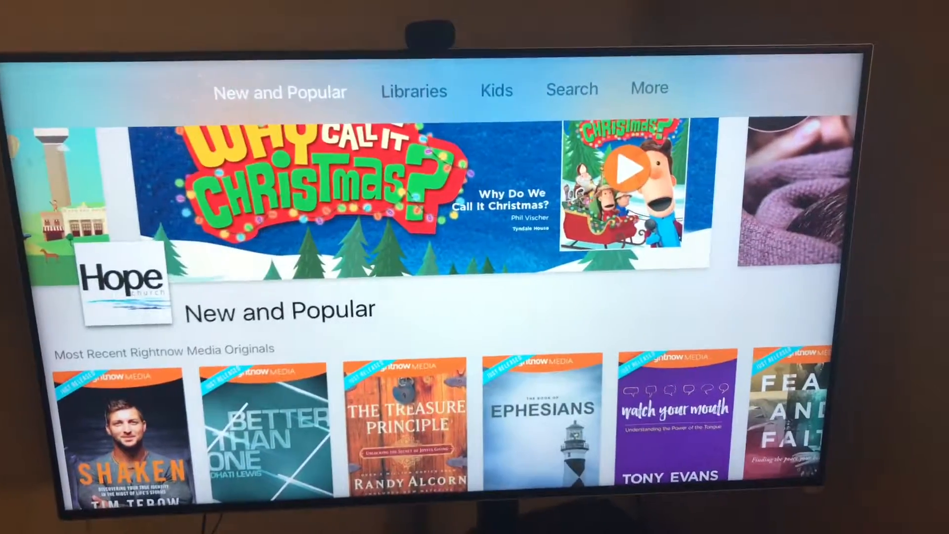
- Browse RightNow Media's New and Popular Bible studies, then return to the home screen
scroll(down, 3)
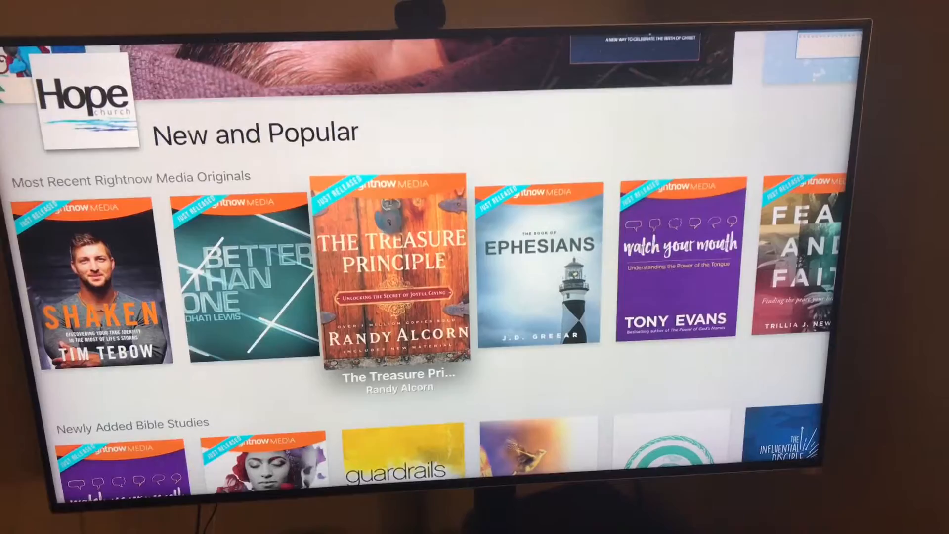
scroll(down, 3)
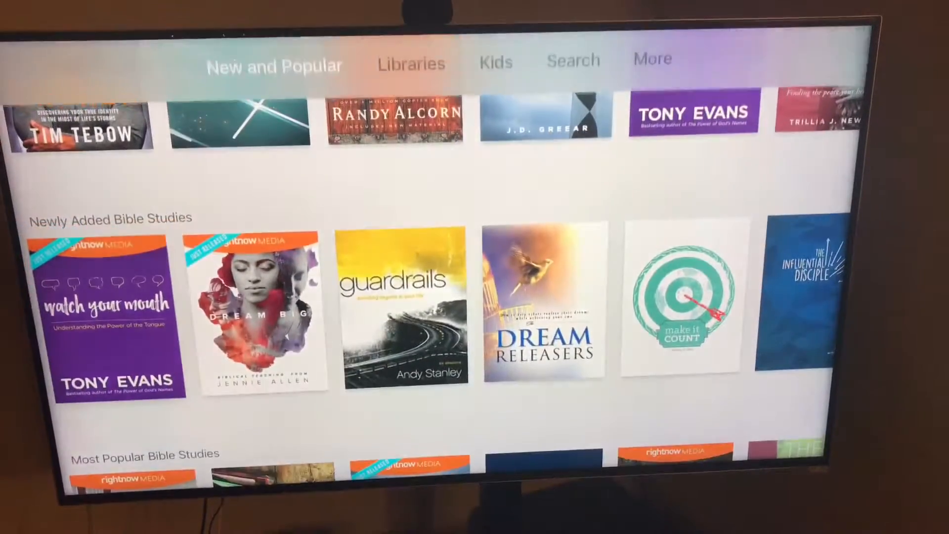
key(home)
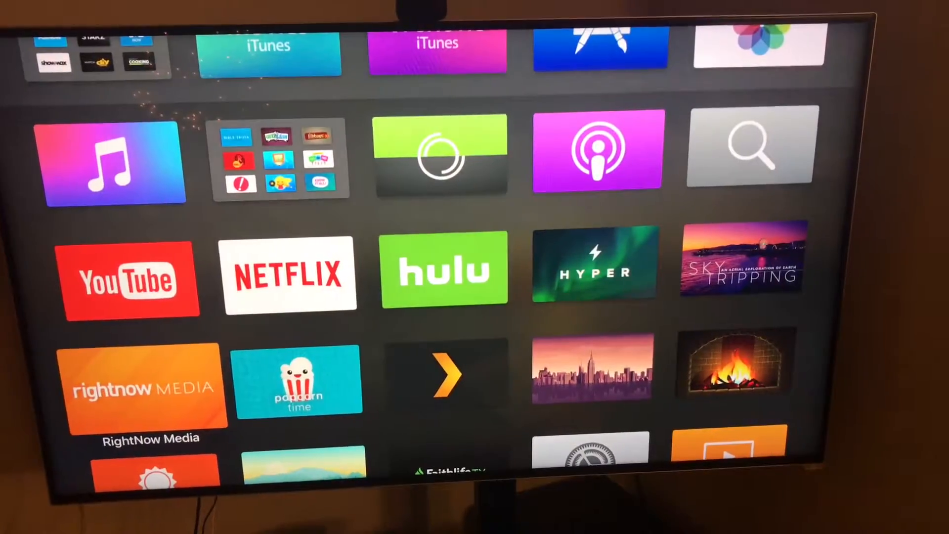
- Launch Faithlife TV and start the Bible Screen live stream from the Live Streams row
scroll(down, 3)
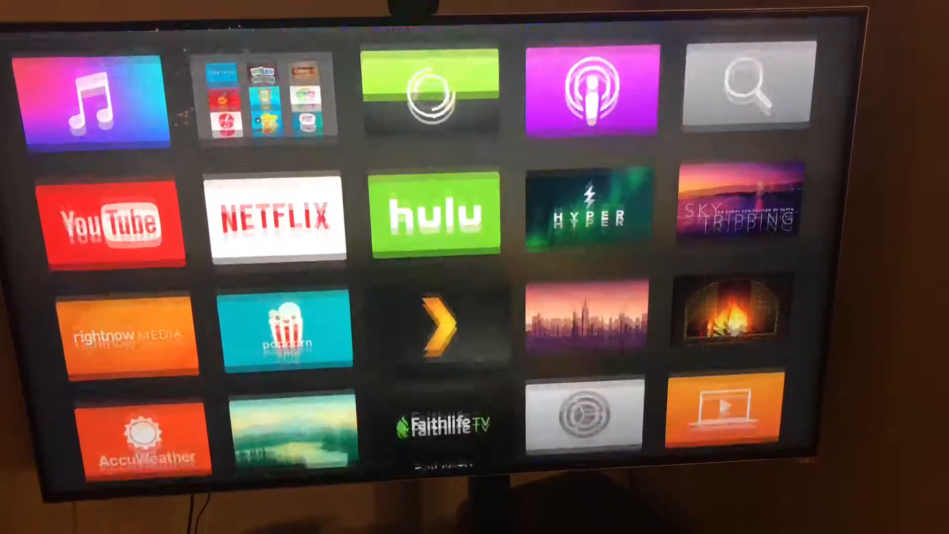
scroll(down, 3)
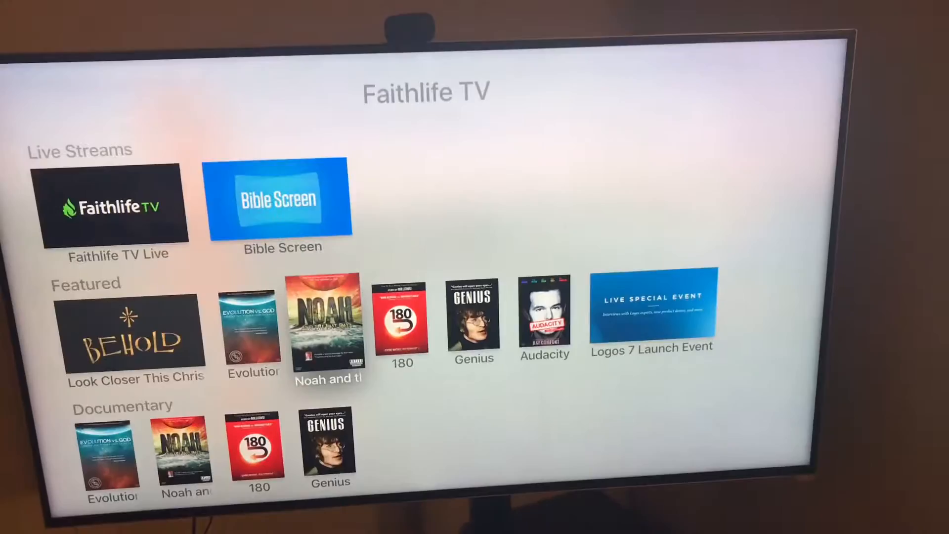
click(282, 200)
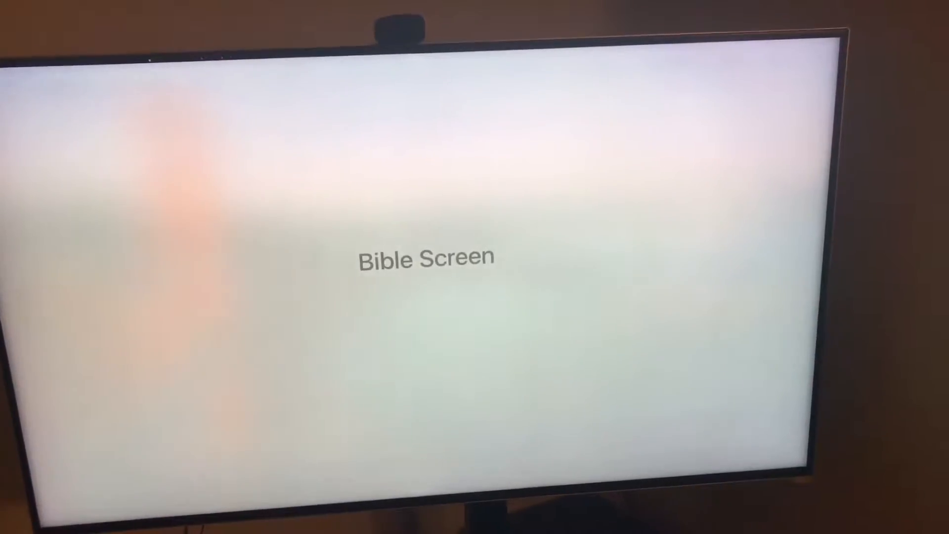